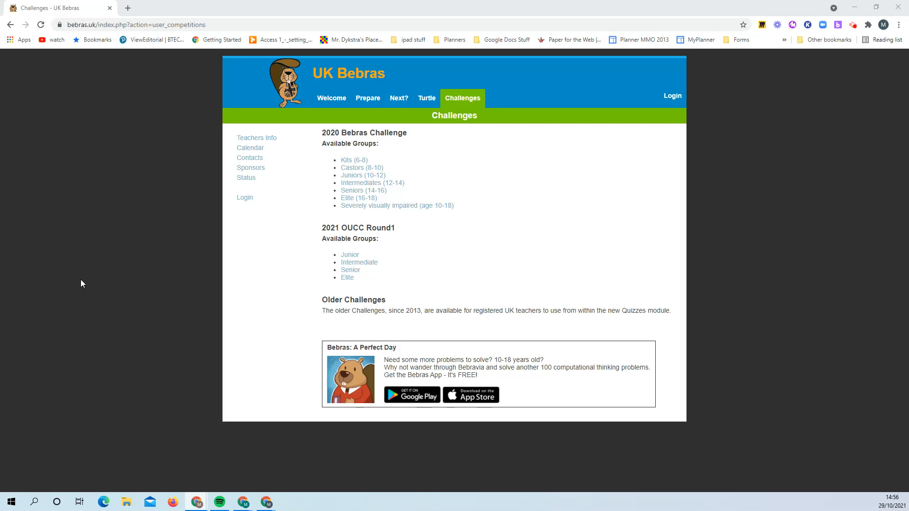
pyautogui.moveTo(415, 268)
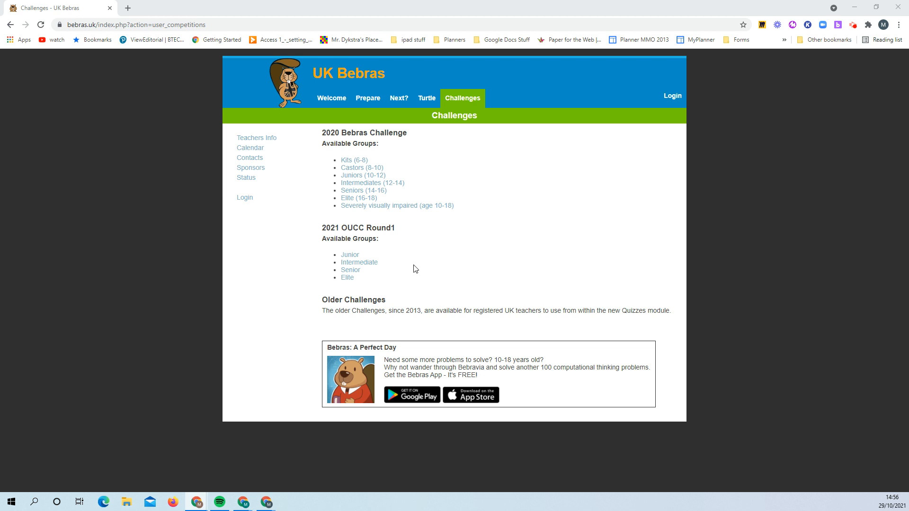
pyautogui.moveTo(386, 259)
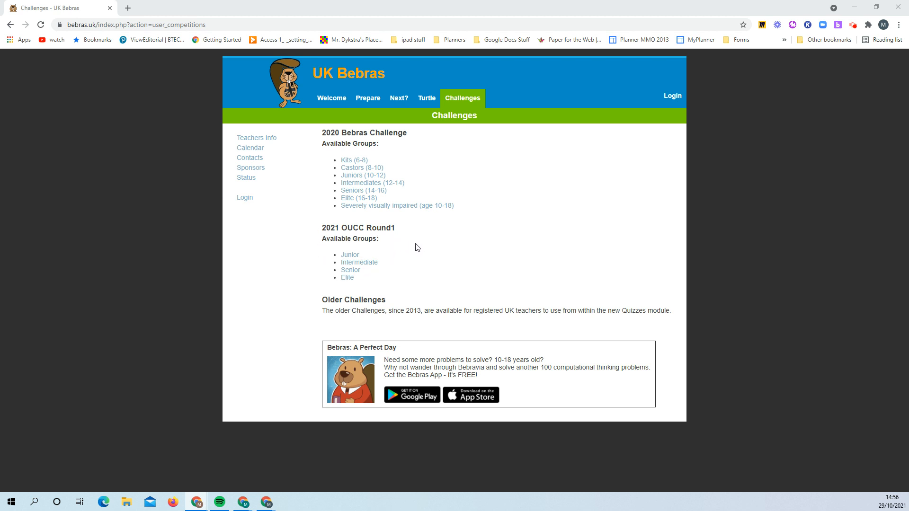
pyautogui.moveTo(470, 203)
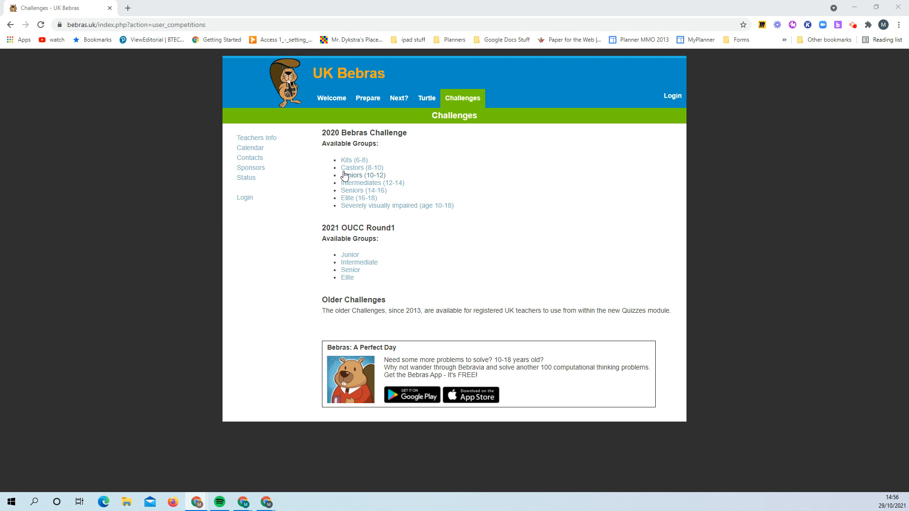
pyautogui.moveTo(354, 187)
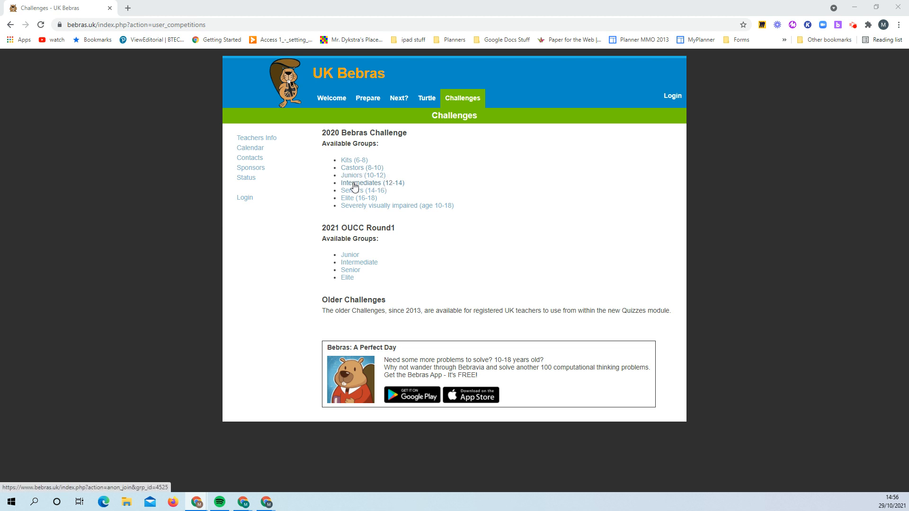
pyautogui.moveTo(352, 176)
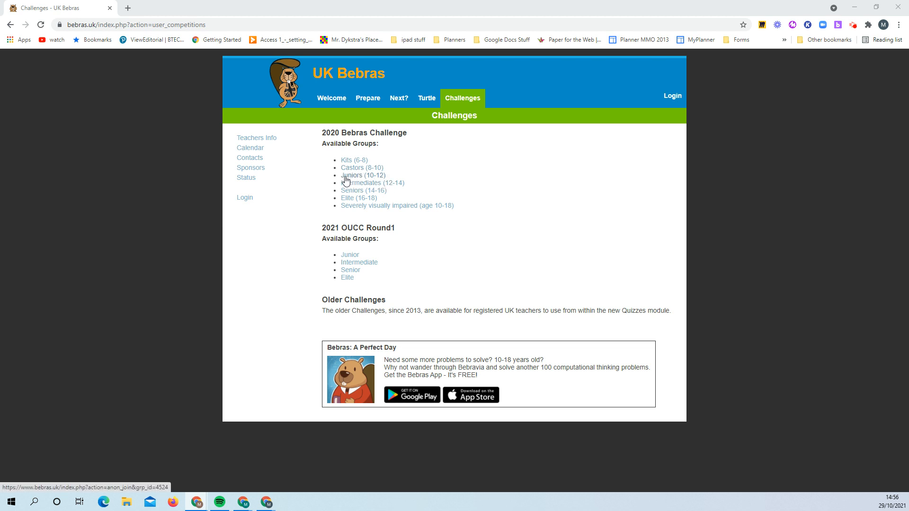
pyautogui.moveTo(351, 182)
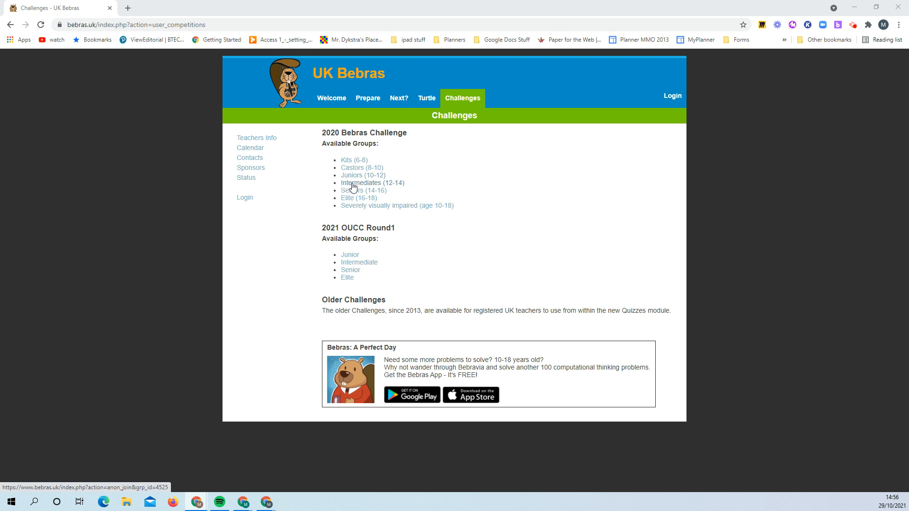
pyautogui.moveTo(349, 186)
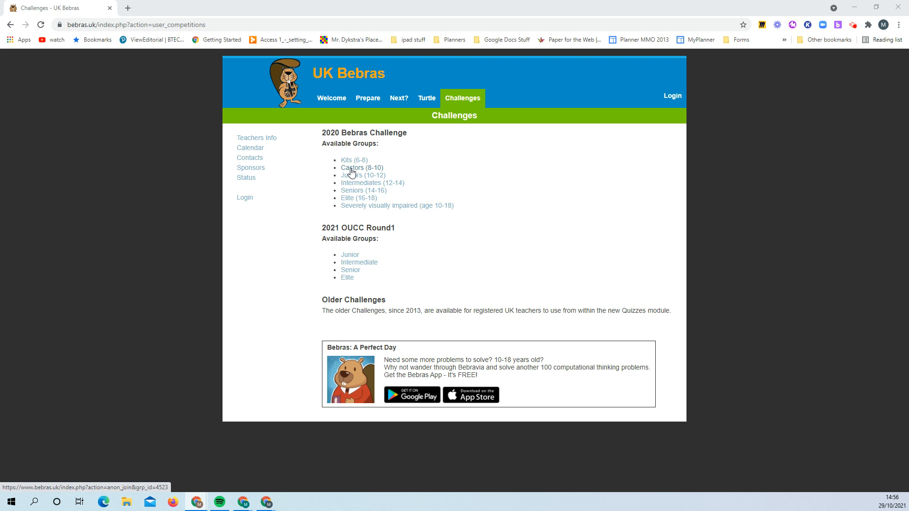
# Open the 2020 Castors (8-10) practice challenge listing its twelve unanswered questions.
pyautogui.click(352, 167)
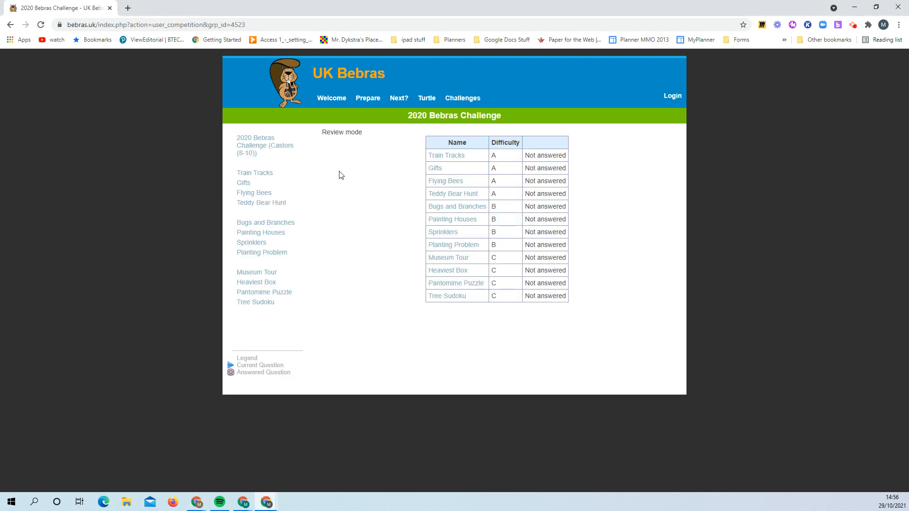
pyautogui.moveTo(376, 254)
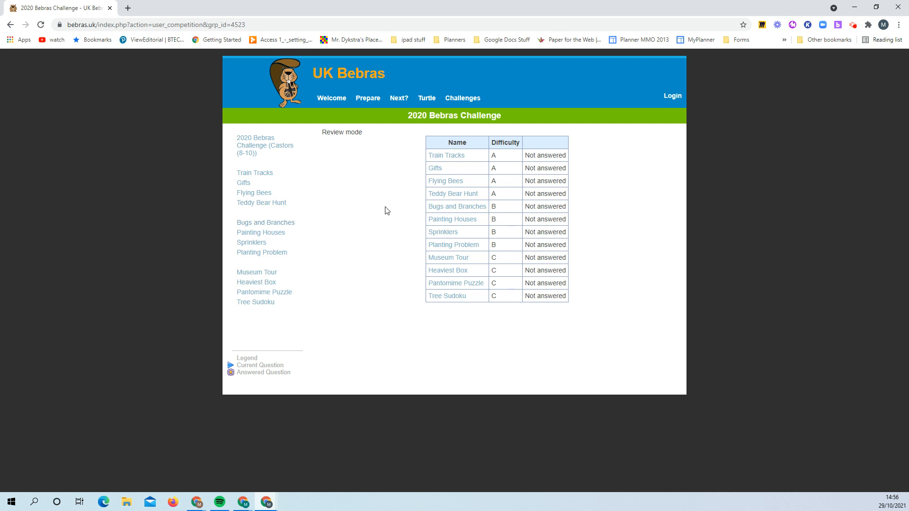
pyautogui.moveTo(457, 284)
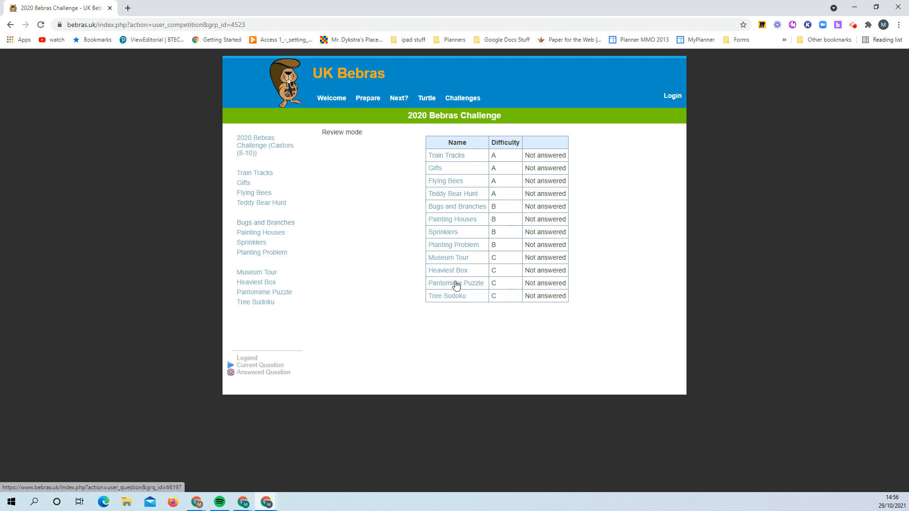
pyautogui.moveTo(470, 206)
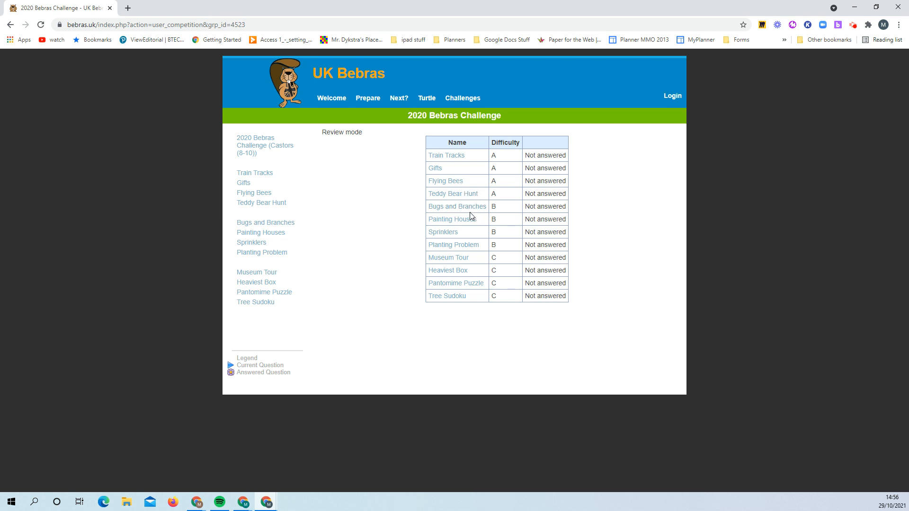
pyautogui.moveTo(268, 189)
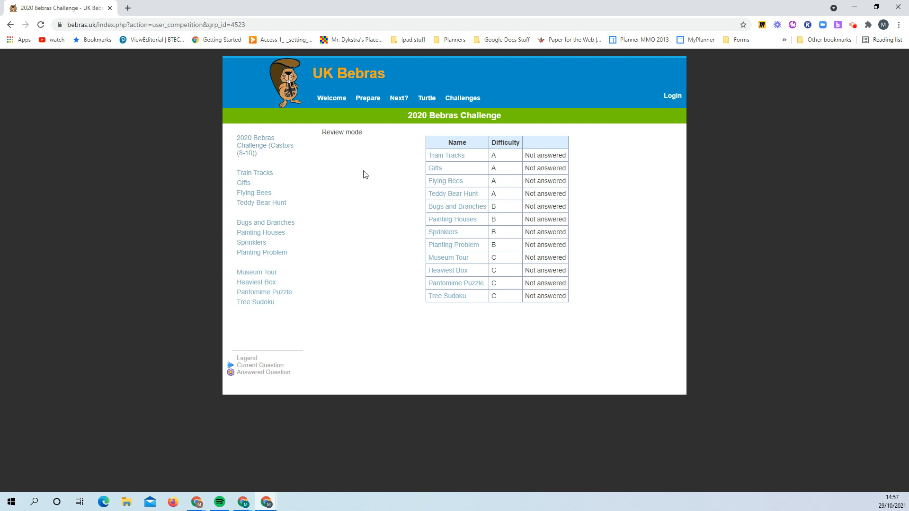
pyautogui.moveTo(446, 155)
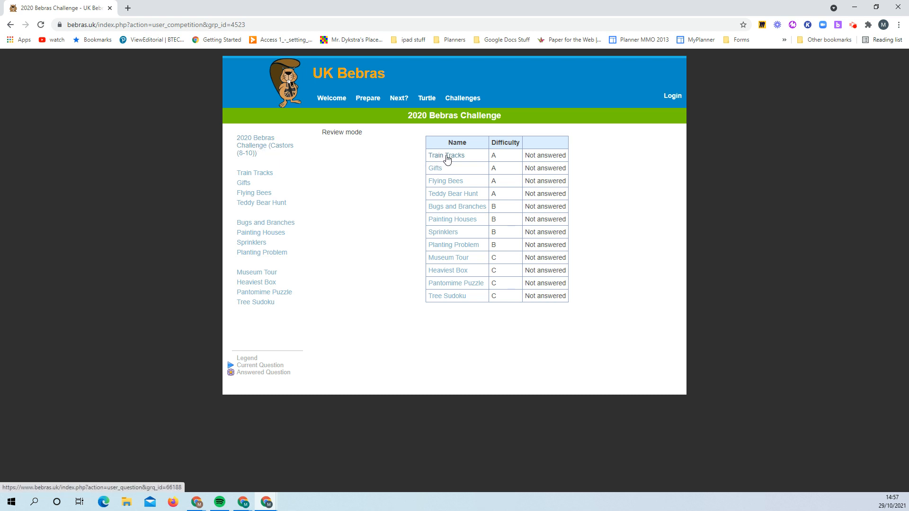
# Open the Train Tracks question and try fitting track pieces into the empty spaces.
pyautogui.click(446, 155)
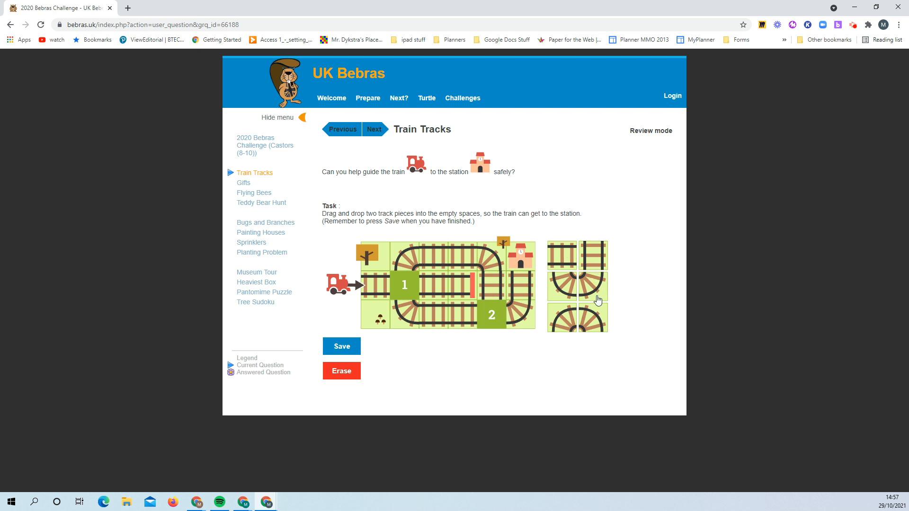
pyautogui.moveTo(565, 255); pyautogui.dragTo(519, 267)
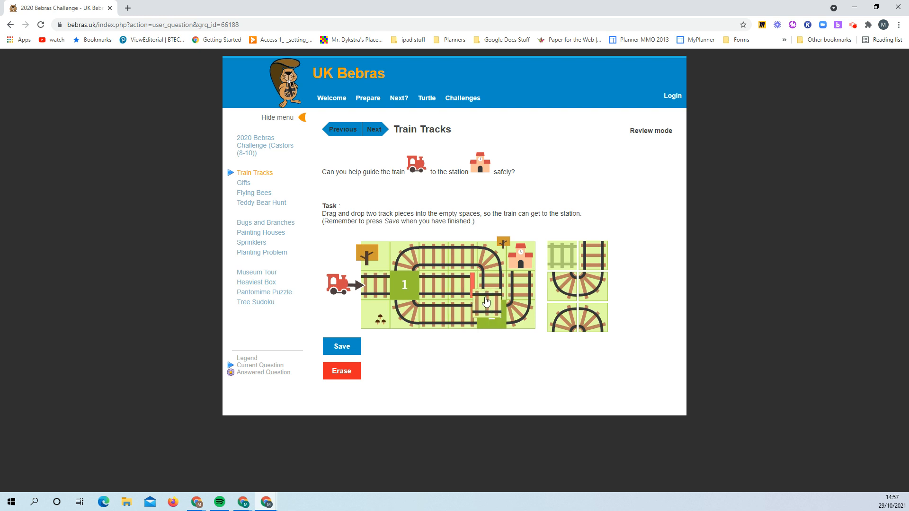
pyautogui.moveTo(562, 247); pyautogui.dragTo(492, 314)
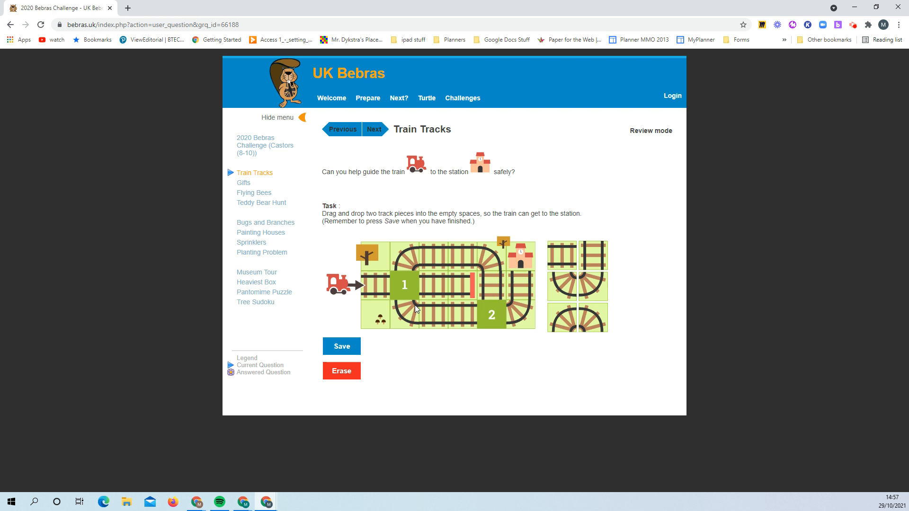
pyautogui.moveTo(471, 307)
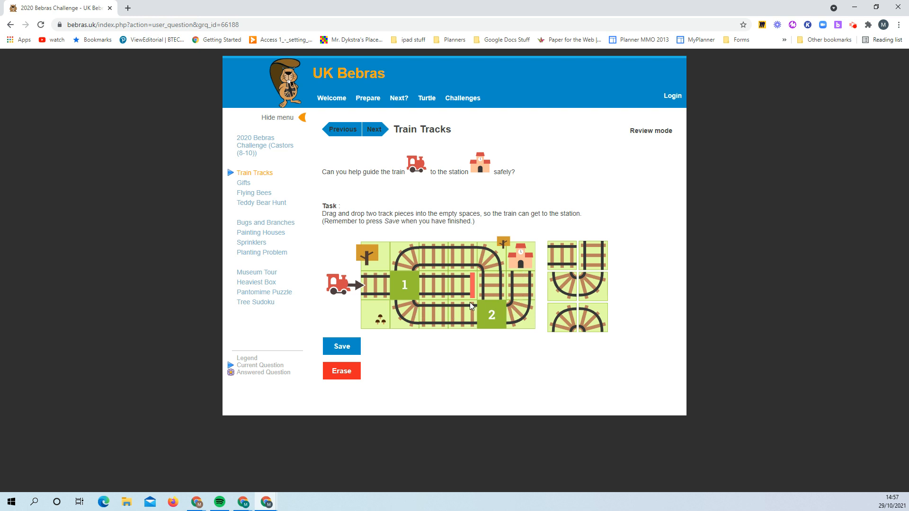
pyautogui.moveTo(392, 284)
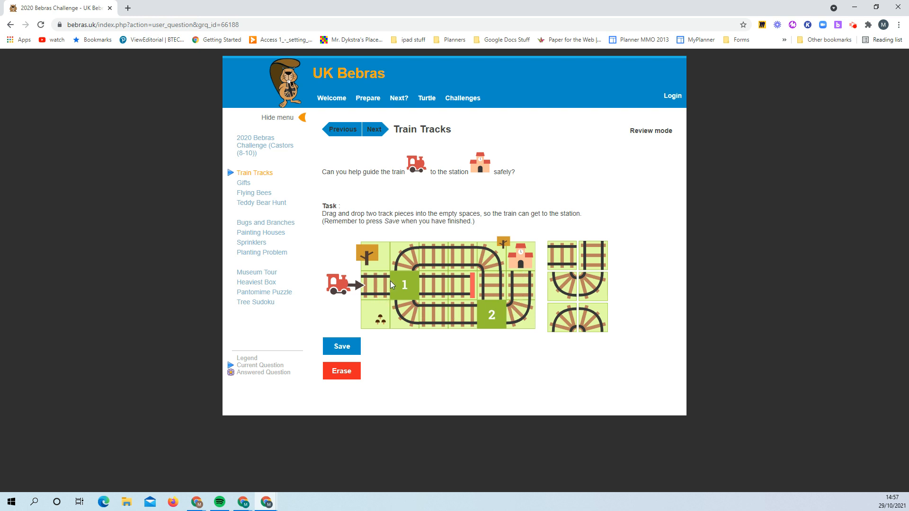
pyautogui.moveTo(497, 272)
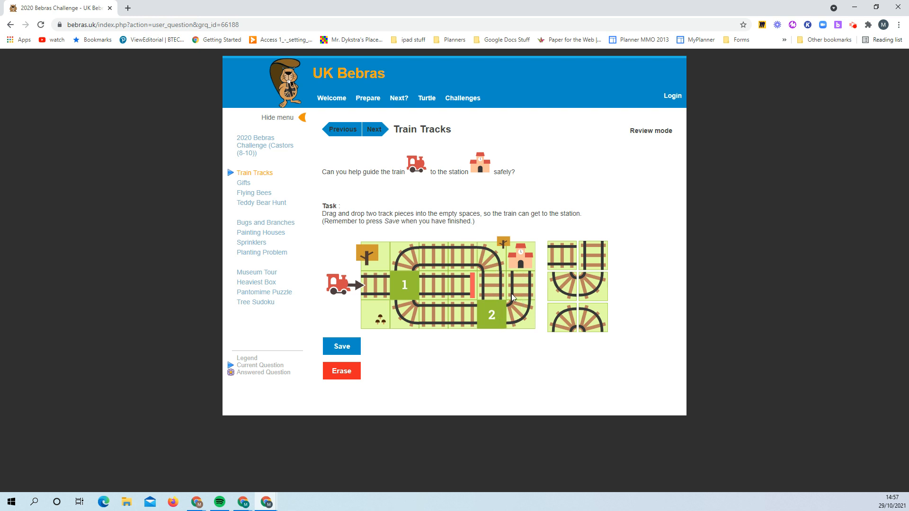
pyautogui.moveTo(580, 314)
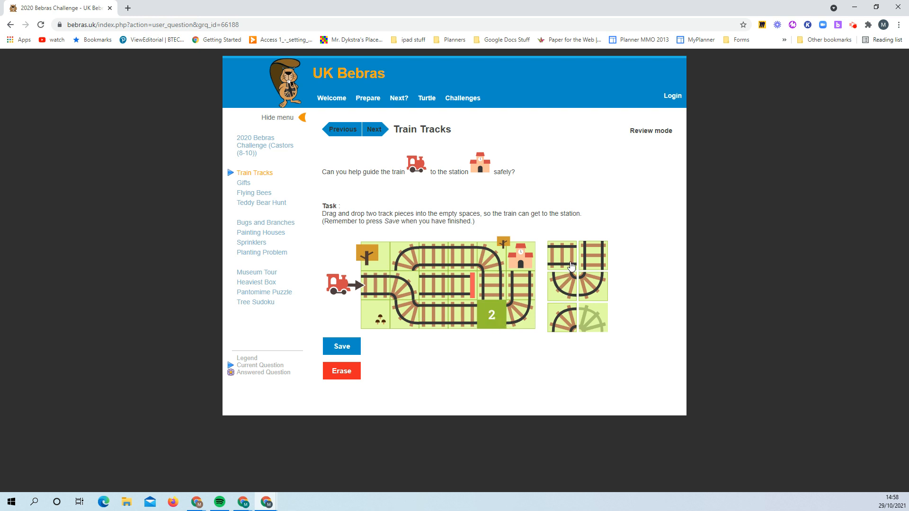
# Place curved pieces into both numbered gaps so the track leads to the station.
pyautogui.moveTo(561, 255); pyautogui.dragTo(492, 318)
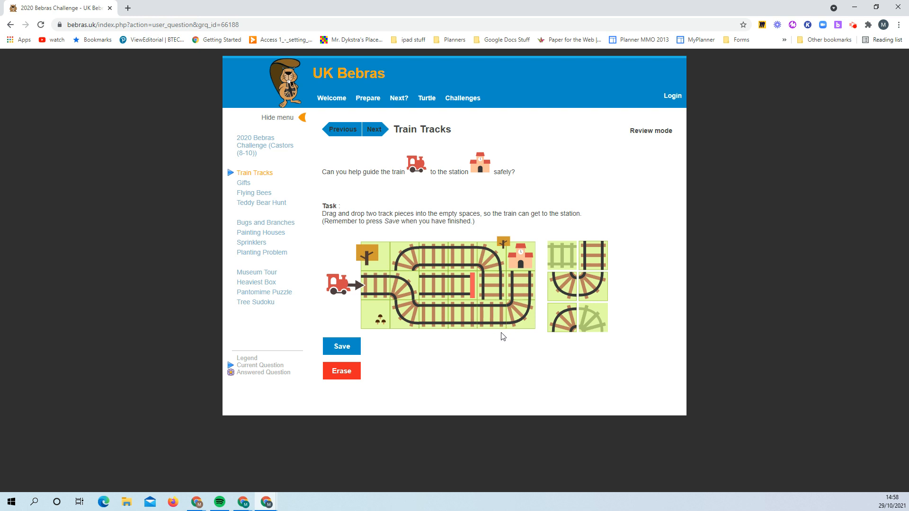
pyautogui.moveTo(407, 291)
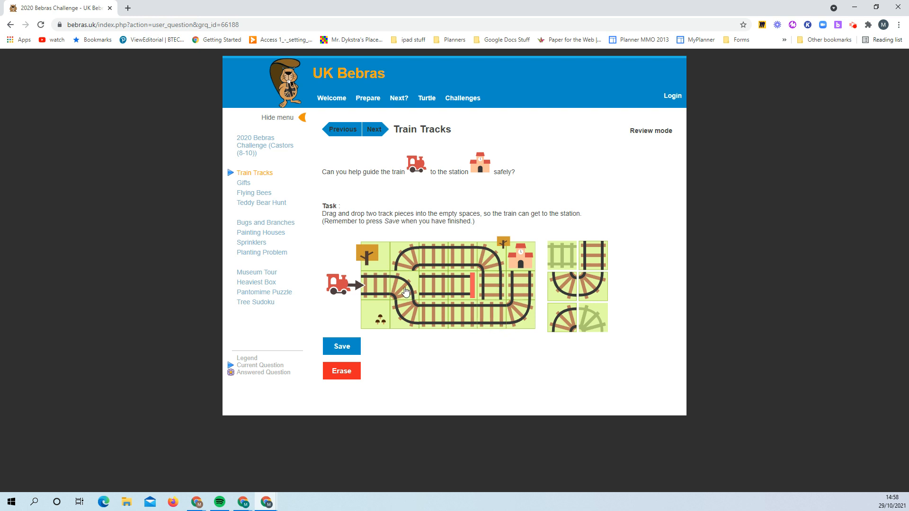
pyautogui.moveTo(591, 275); pyautogui.dragTo(405, 285)
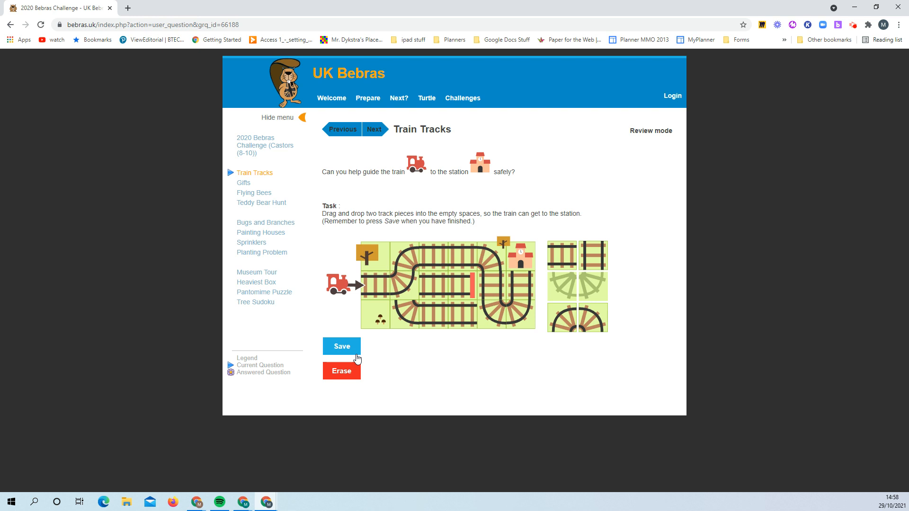
# Save the Train Tracks answer as Correct, review the explanation and reopen the question from the overview.
pyautogui.click(341, 347)
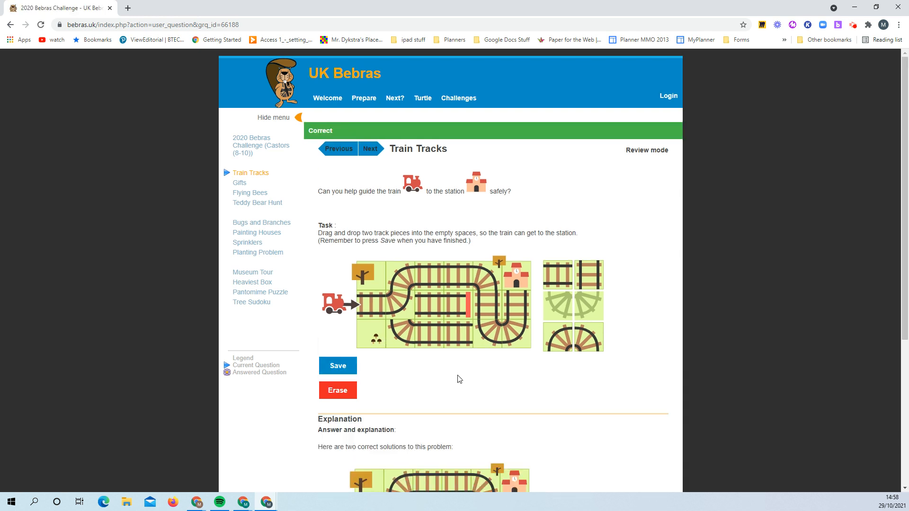
pyautogui.scroll(-3)
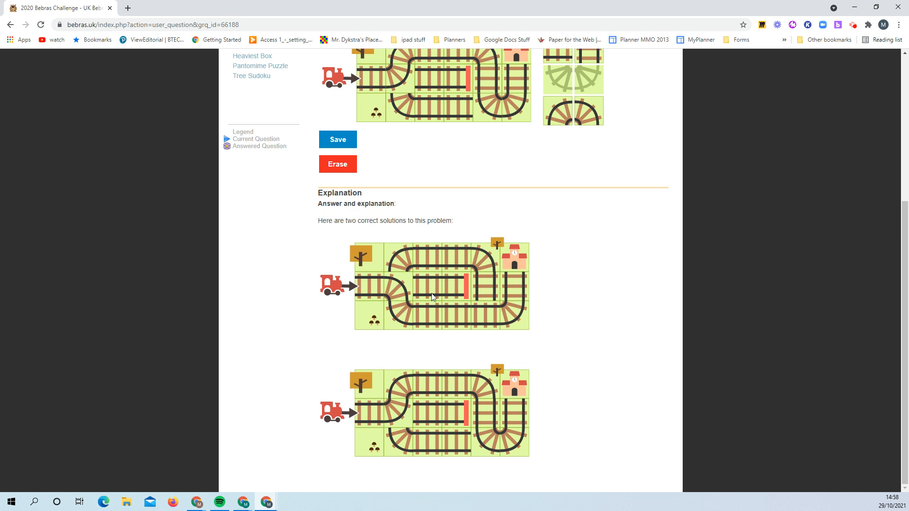
pyautogui.moveTo(538, 371)
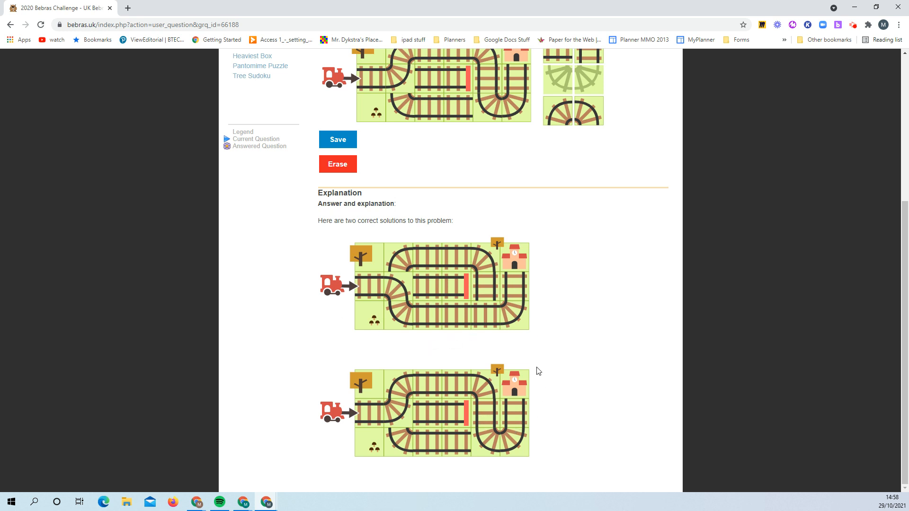
pyautogui.scroll(3)
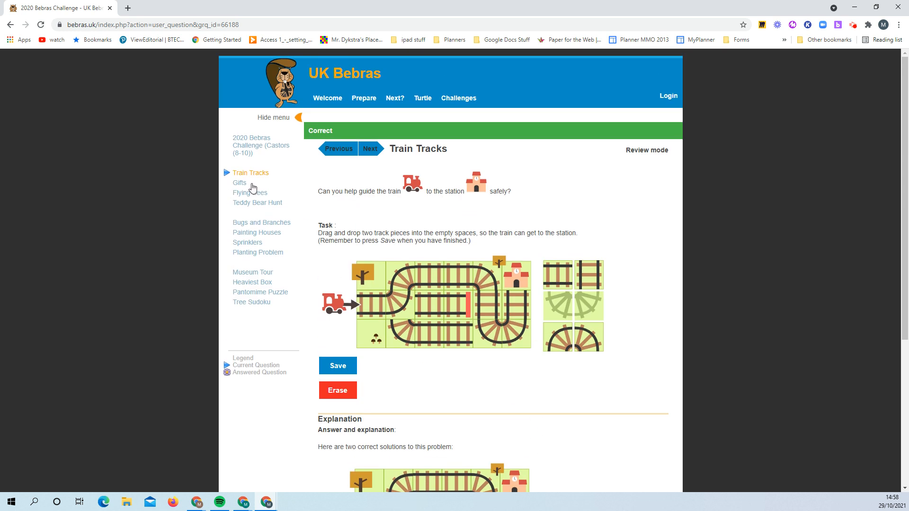
pyautogui.click(261, 145)
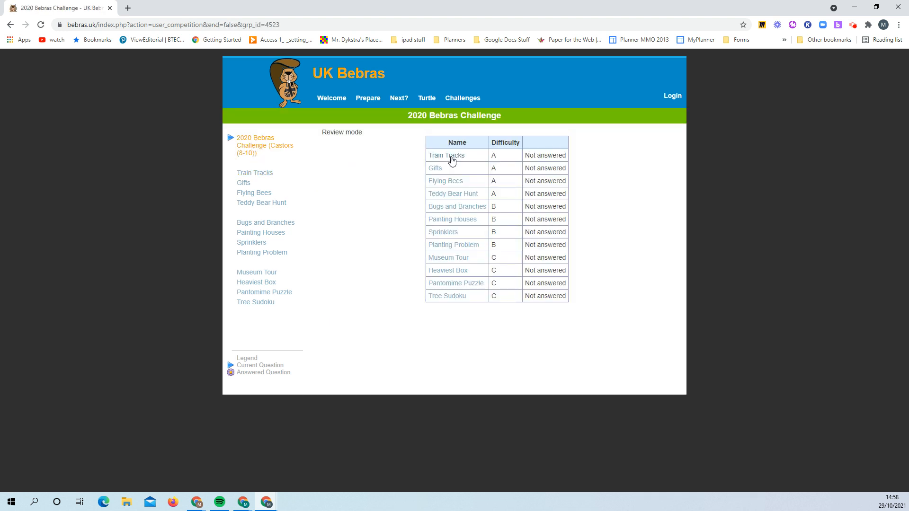
pyautogui.click(446, 154)
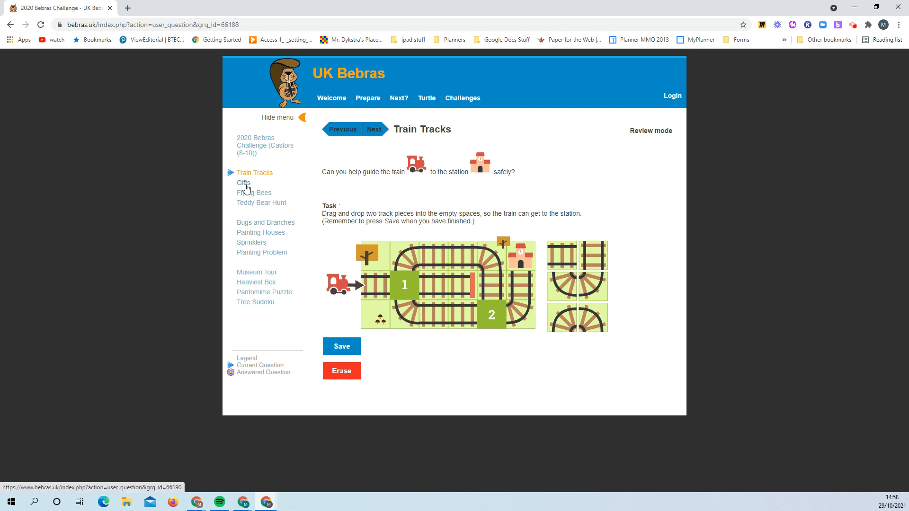
# In Gifts, link the striped present to Alison, starred to Elaine and green to Brenda.
pyautogui.click(244, 183)
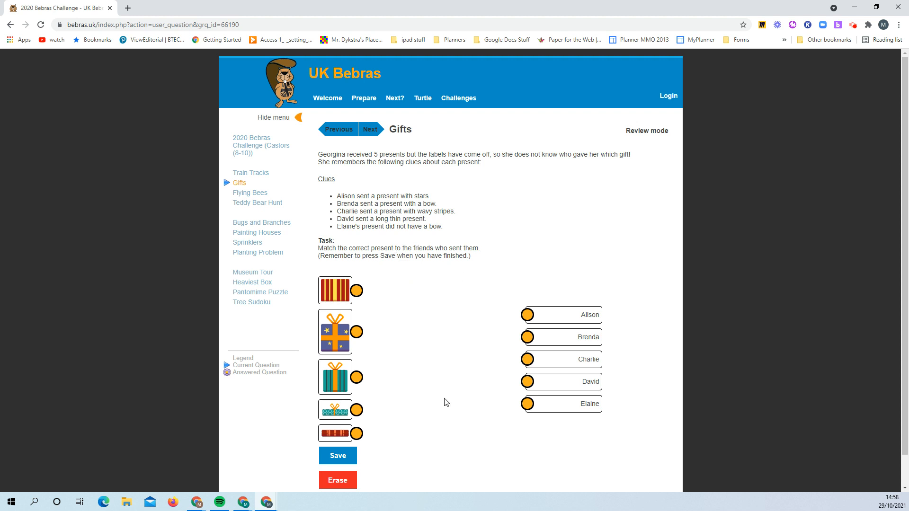
pyautogui.moveTo(389, 358)
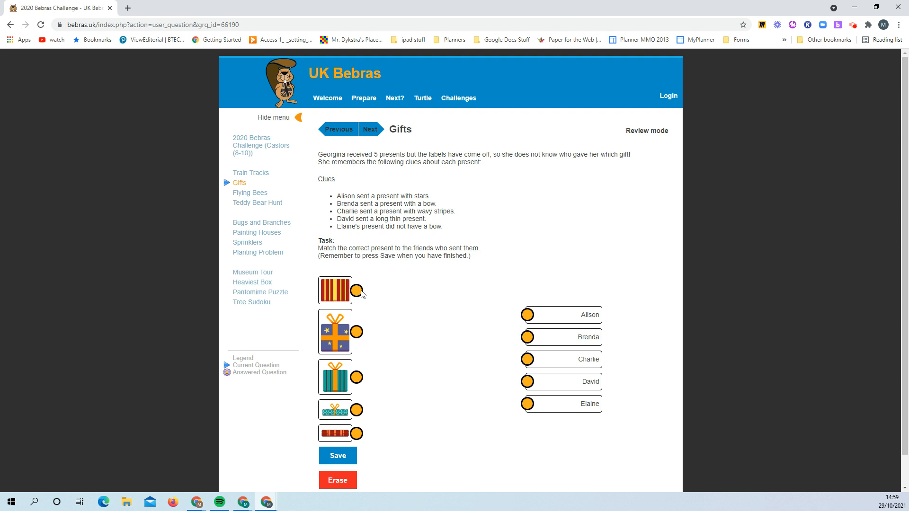
pyautogui.moveTo(358, 291); pyautogui.dragTo(527, 314)
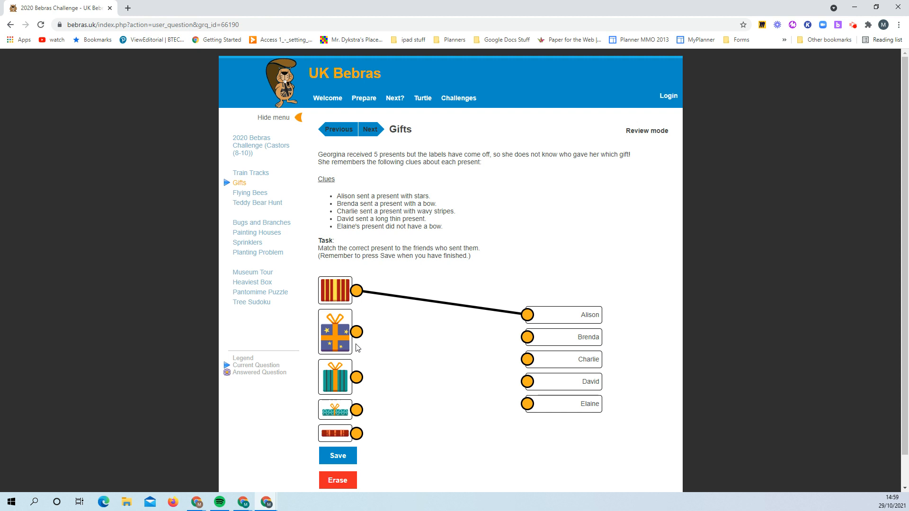
pyautogui.moveTo(355, 331); pyautogui.dragTo(526, 404)
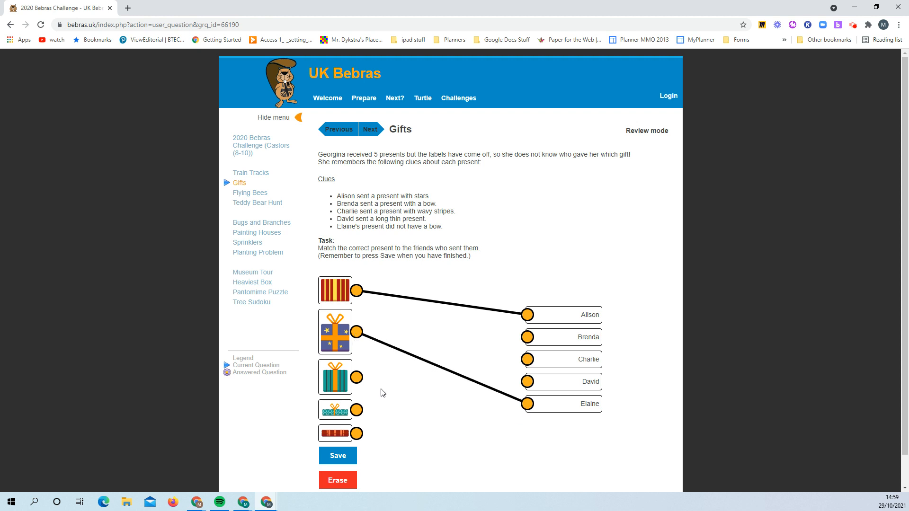
pyautogui.moveTo(358, 376); pyautogui.dragTo(528, 337)
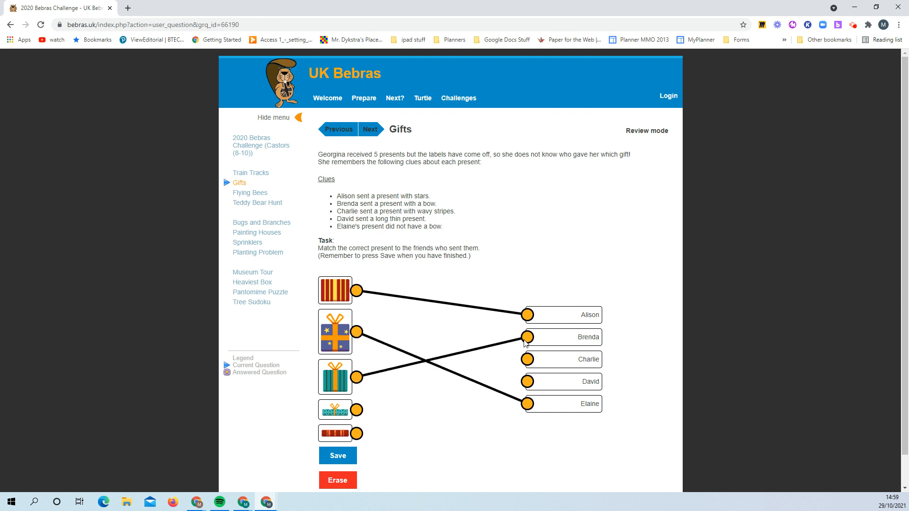
pyautogui.scroll(-3)
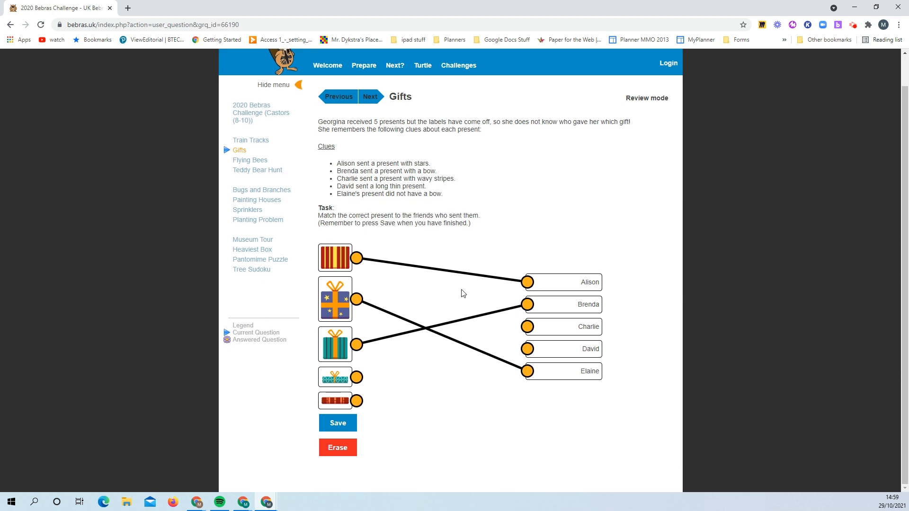
pyautogui.moveTo(406, 325)
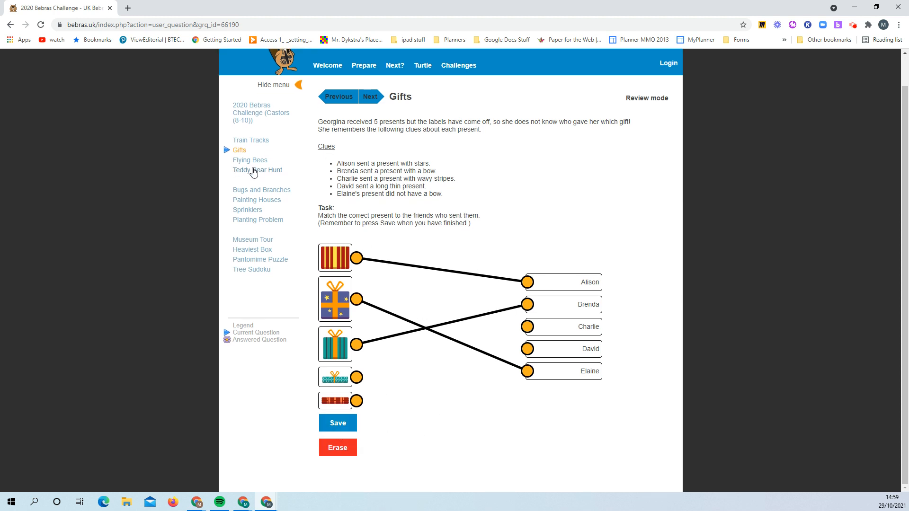
pyautogui.moveTo(384, 208)
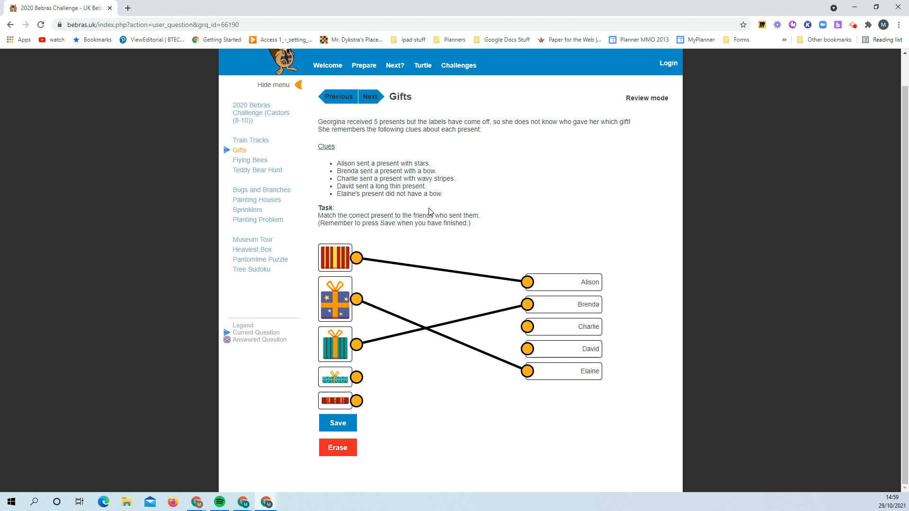
pyautogui.moveTo(430, 208)
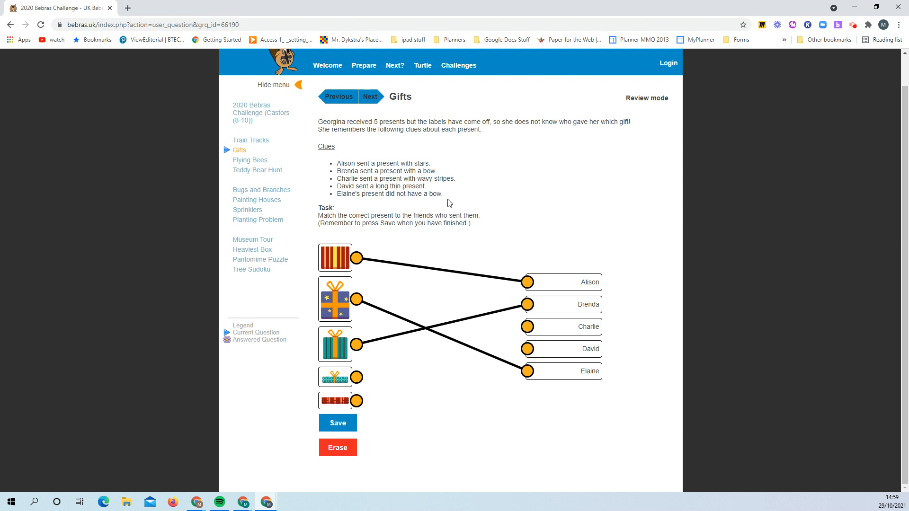
pyautogui.moveTo(250, 162)
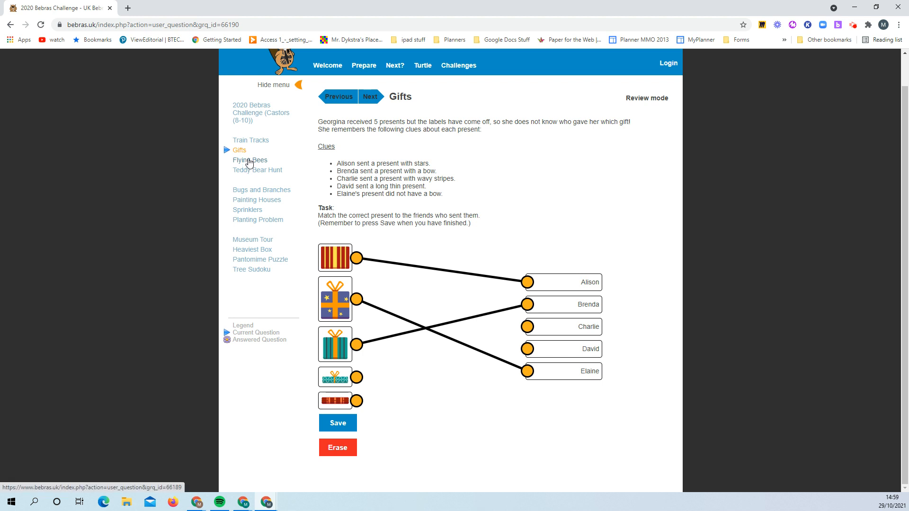
# Open the Flying Bees question with its flower grid and hive.
pyautogui.click(251, 160)
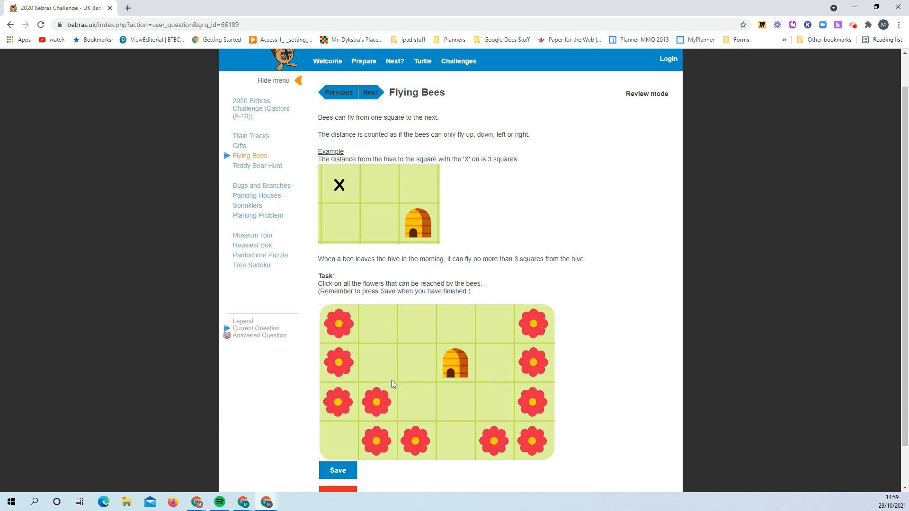
pyautogui.moveTo(434, 387)
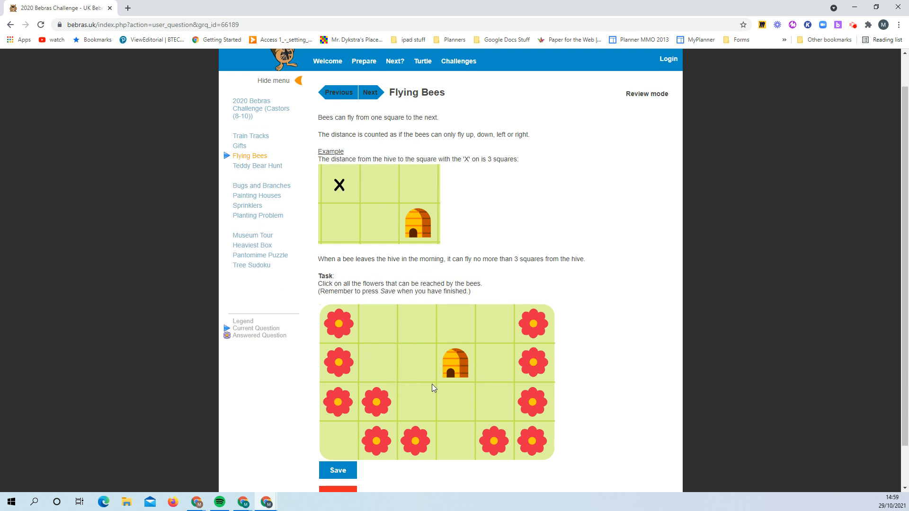
pyautogui.moveTo(363, 276)
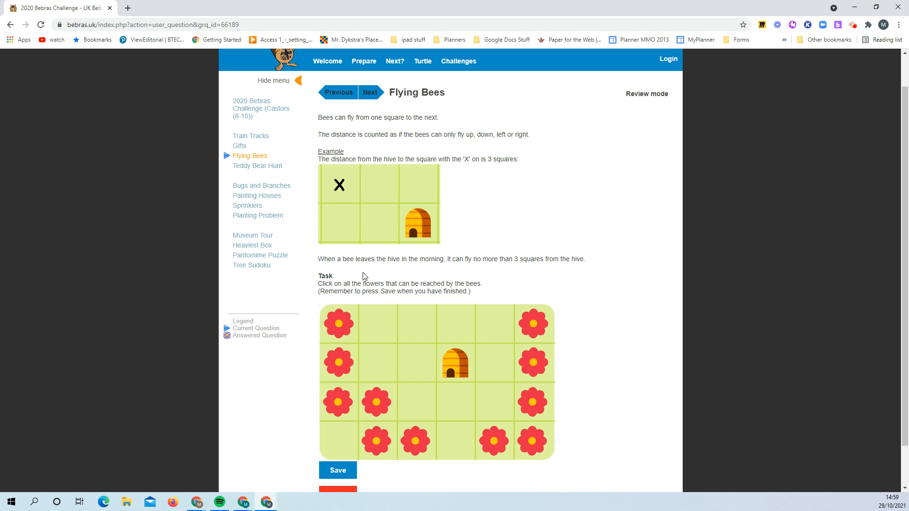